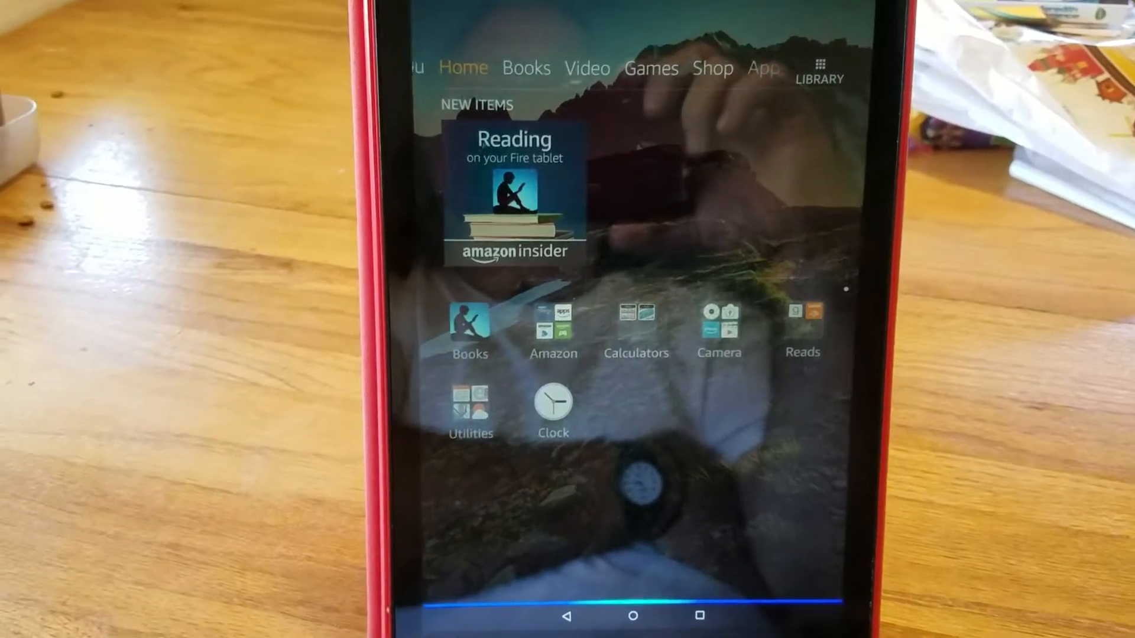
Show the Downloaded titles in the Books library and browse through the covers
{"action": "left_click", "coordinate": [526, 67]}
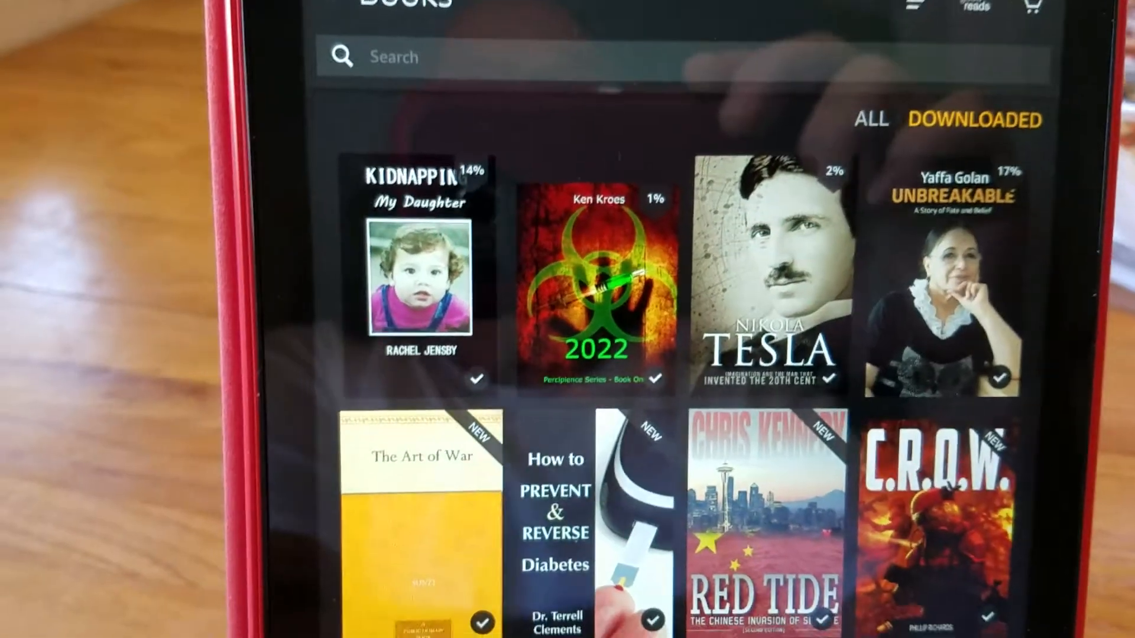
{"action": "scroll", "scroll_direction": "down", "scroll_amount": 3}
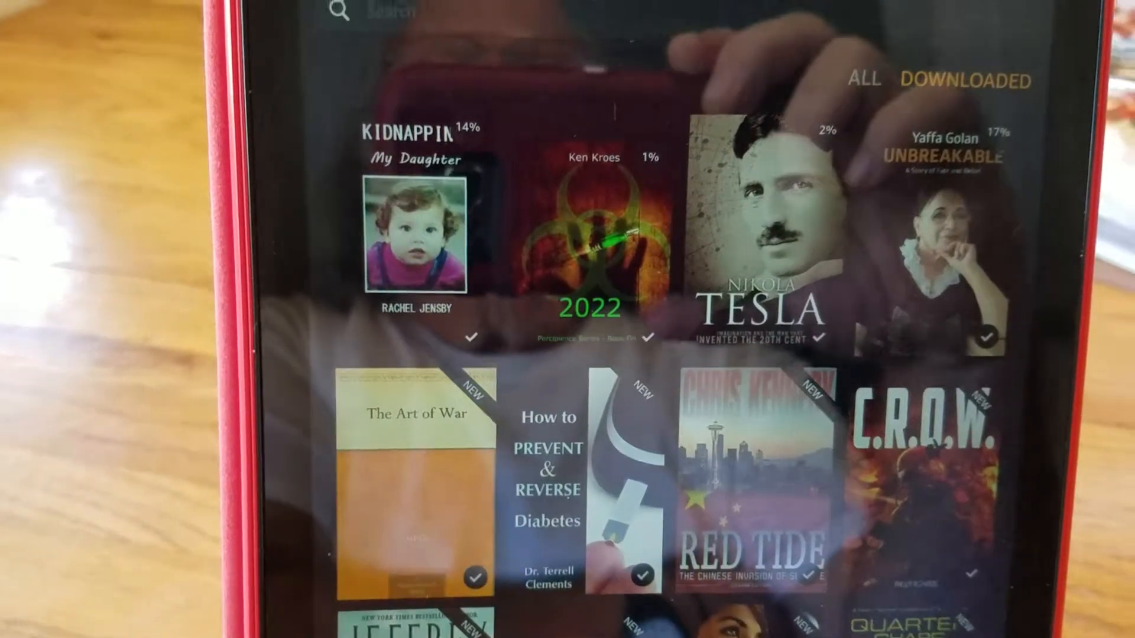
{"action": "scroll", "scroll_direction": "down", "scroll_amount": 3}
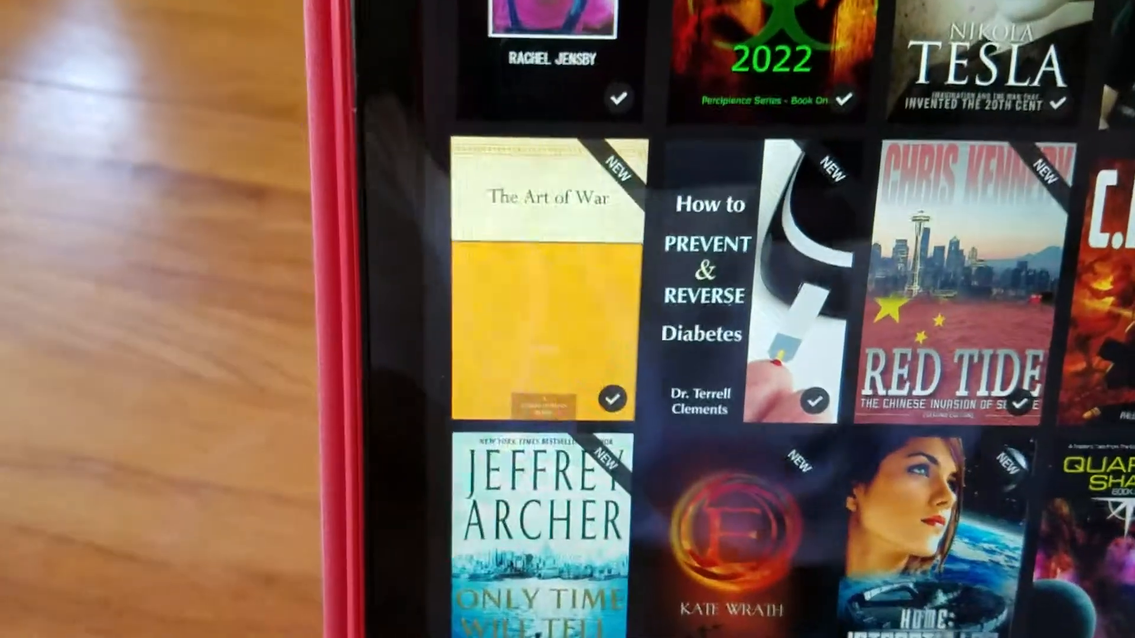
{"action": "scroll", "scroll_direction": "down", "scroll_amount": 3}
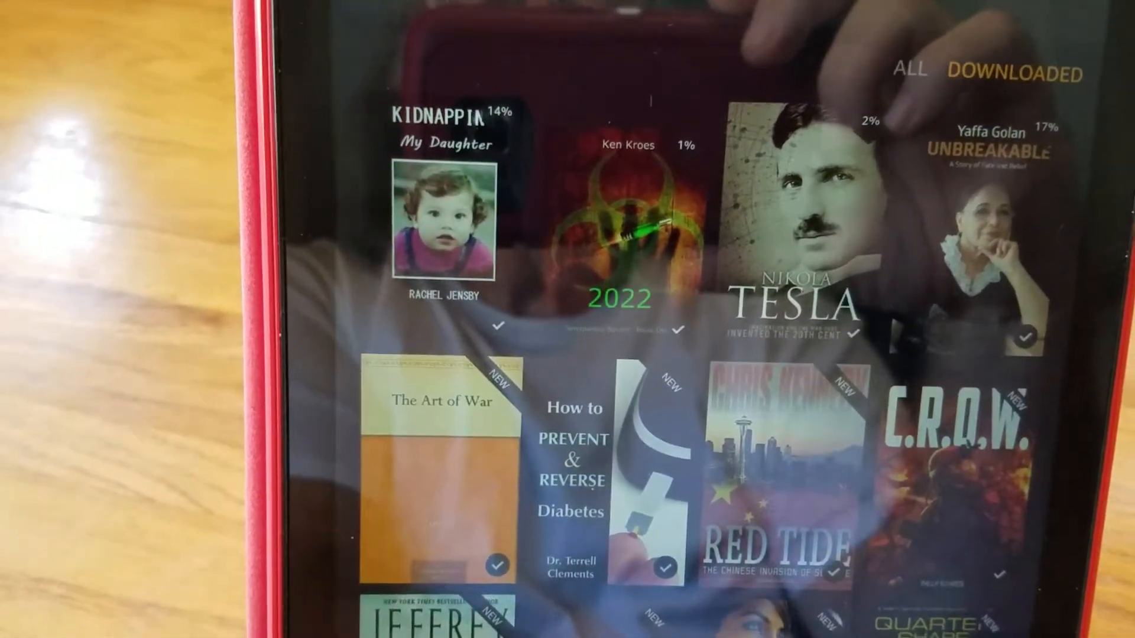
Return to the Home screen from the Books library
{"action": "left_click", "coordinate": [439, 225]}
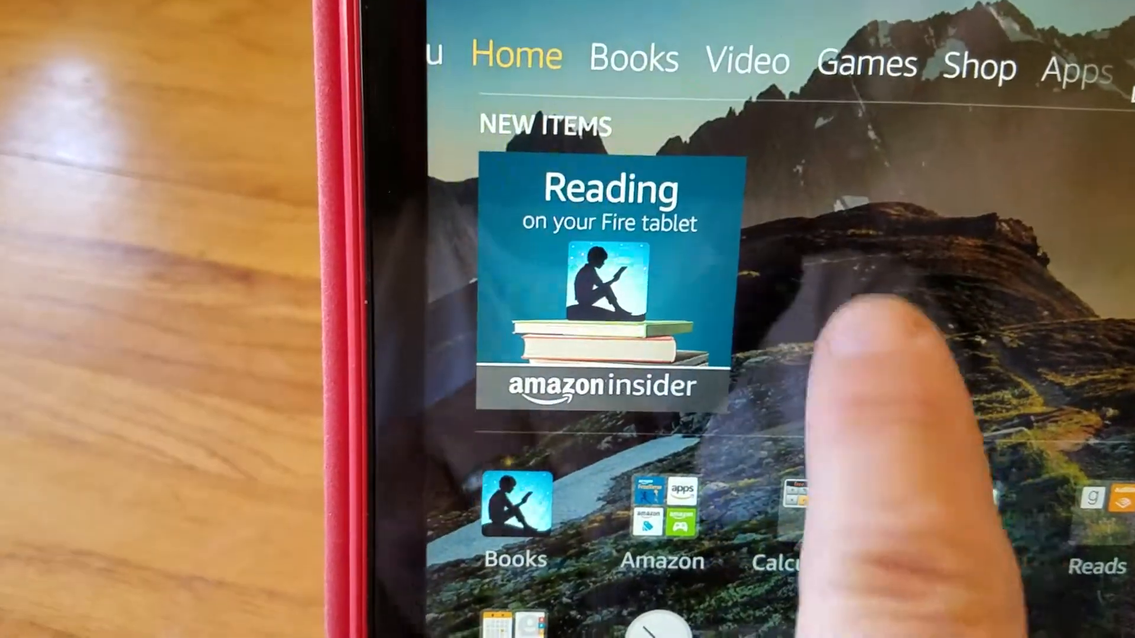
Swipe through the Books, Shop, Music and Audible tabs to reach Newsstand
{"action": "scroll", "scroll_direction": "down", "scroll_amount": 3}
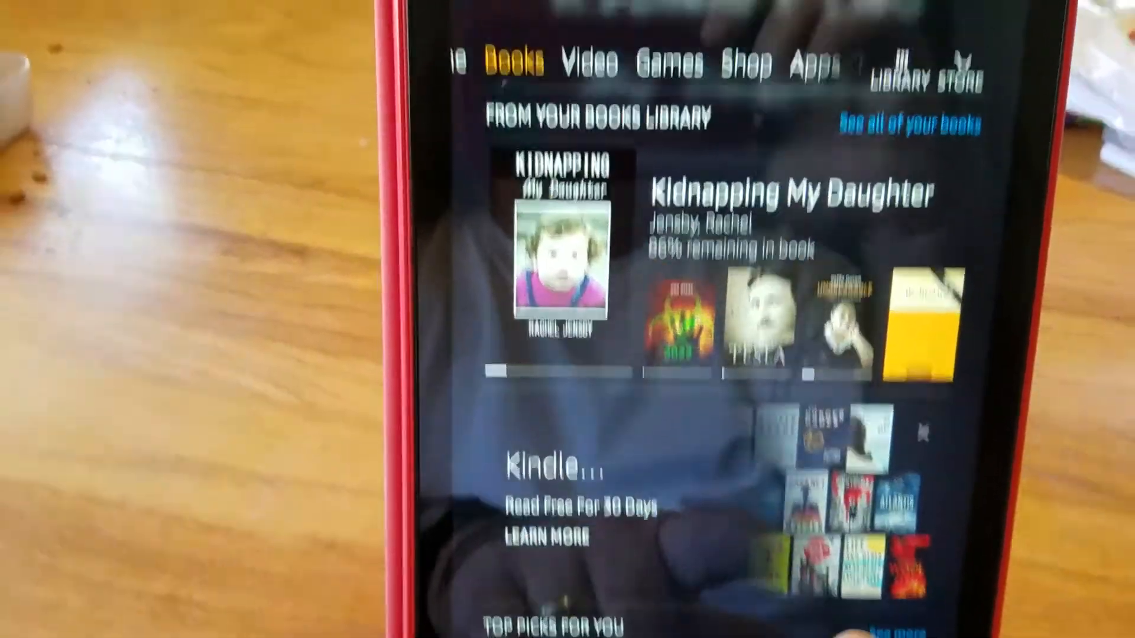
{"action": "left_click", "coordinate": [587, 63]}
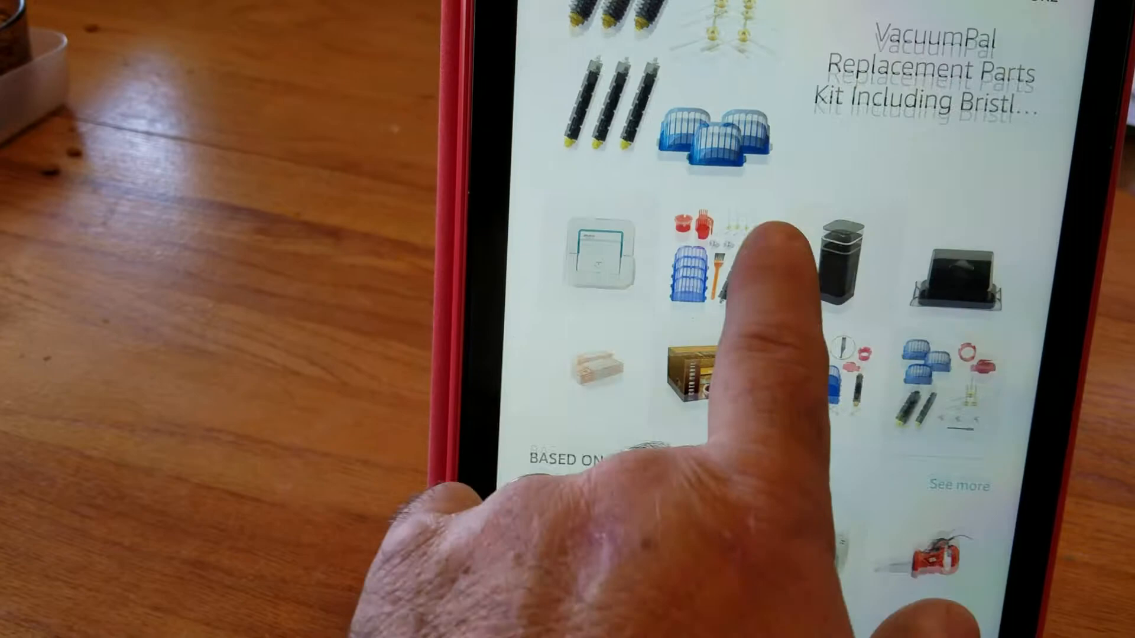
{"action": "scroll", "scroll_direction": "down", "scroll_amount": 3}
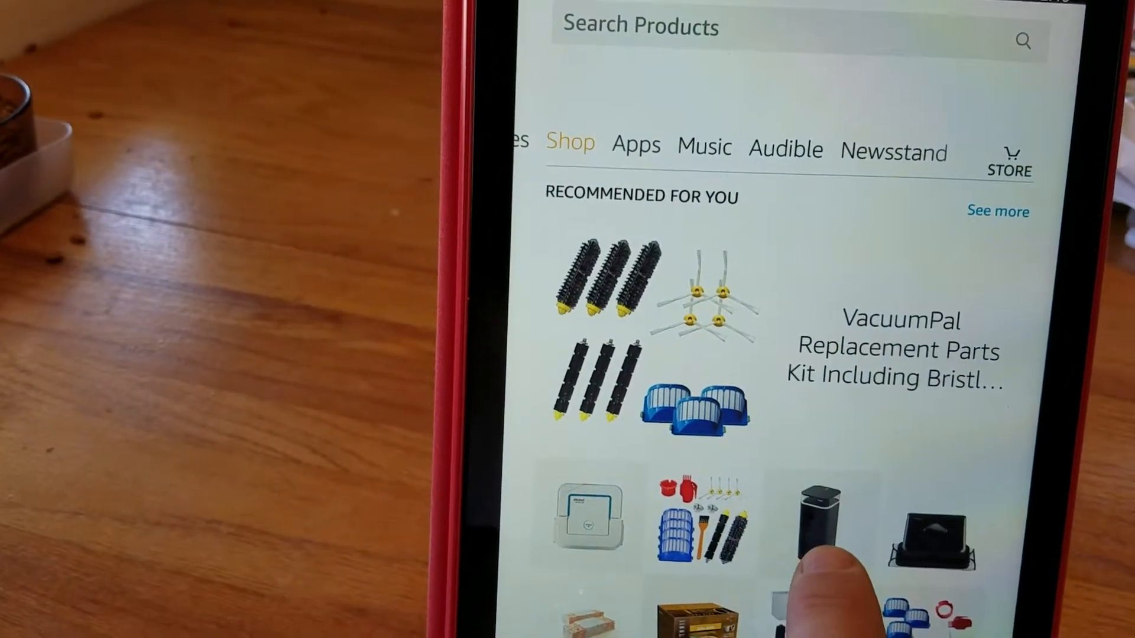
{"action": "left_click", "coordinate": [636, 145]}
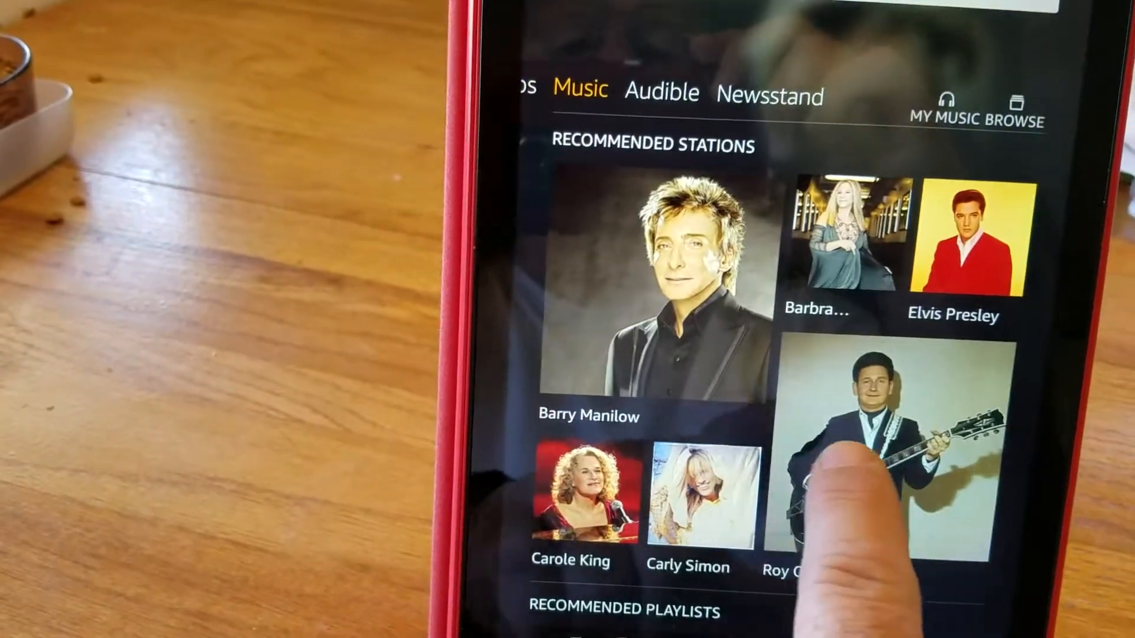
{"action": "left_click", "coordinate": [660, 93]}
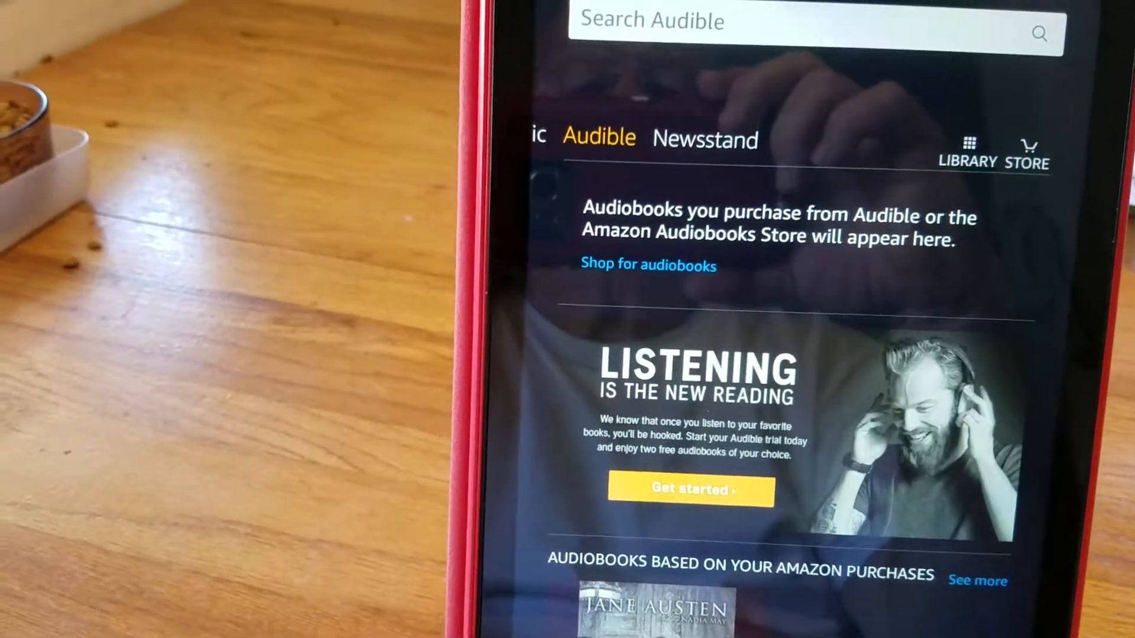
{"action": "left_click", "coordinate": [703, 138]}
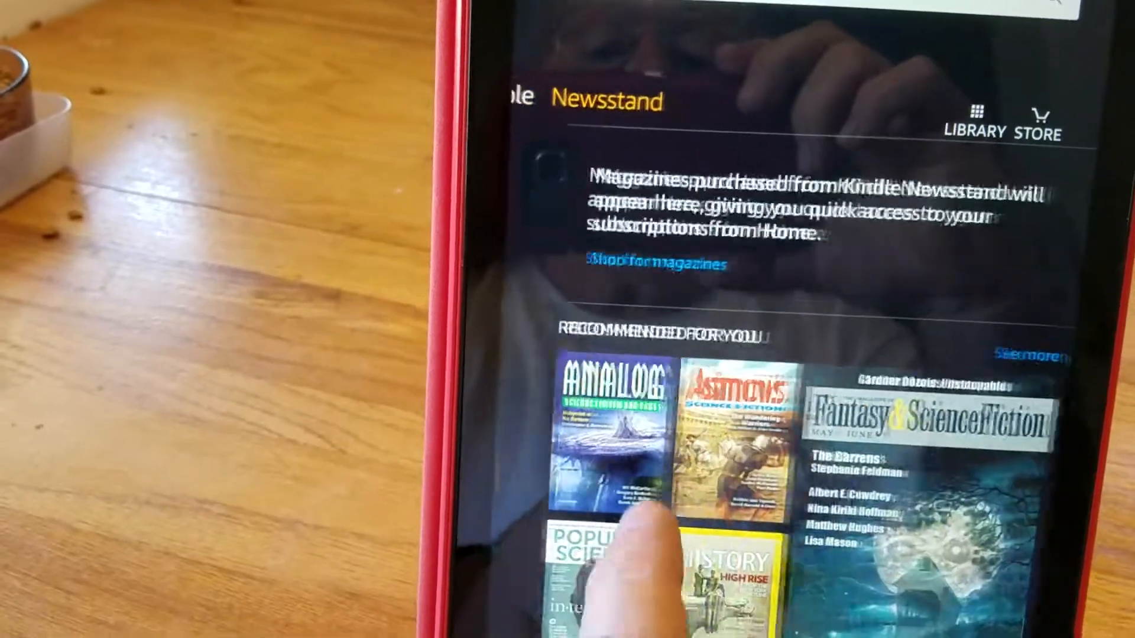